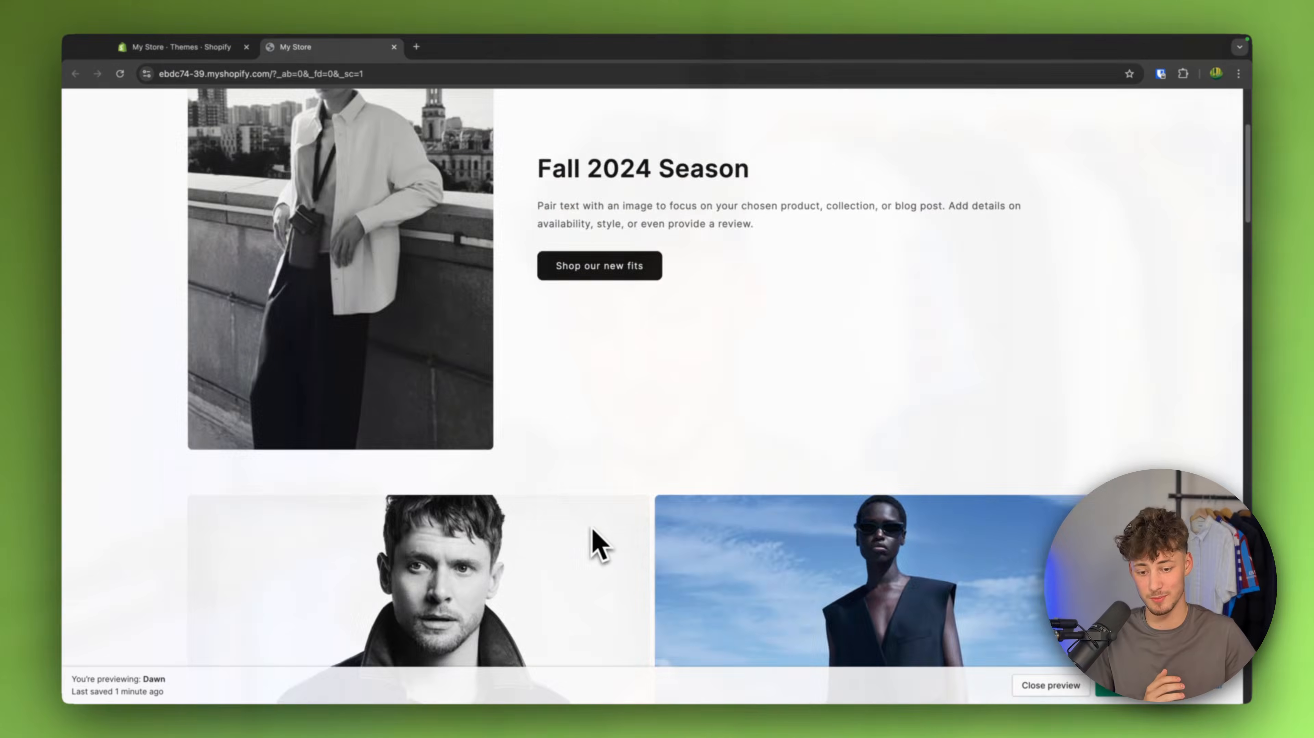
Leave the storefront preview and return to the admin's Themes overview.
scroll(down, 3)
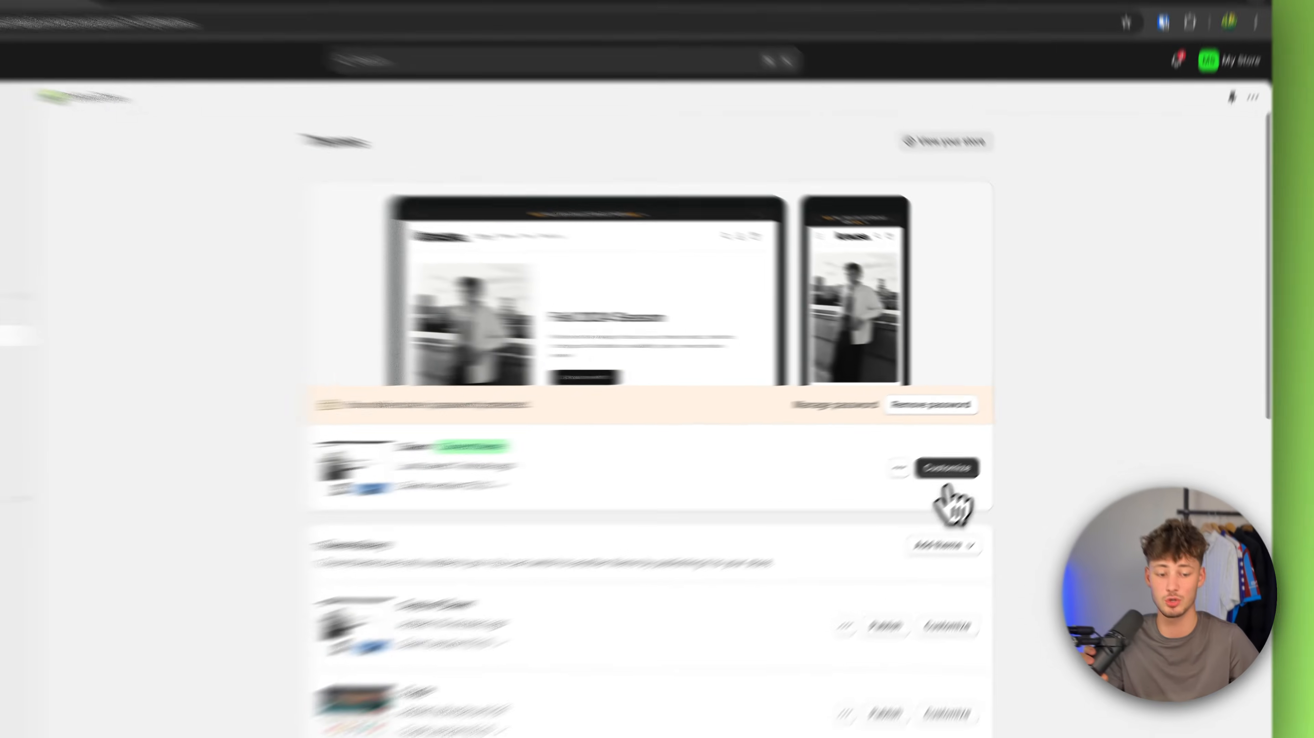
Customize the Dawn theme and select the Footer section in the home page's section list.
click(945, 468)
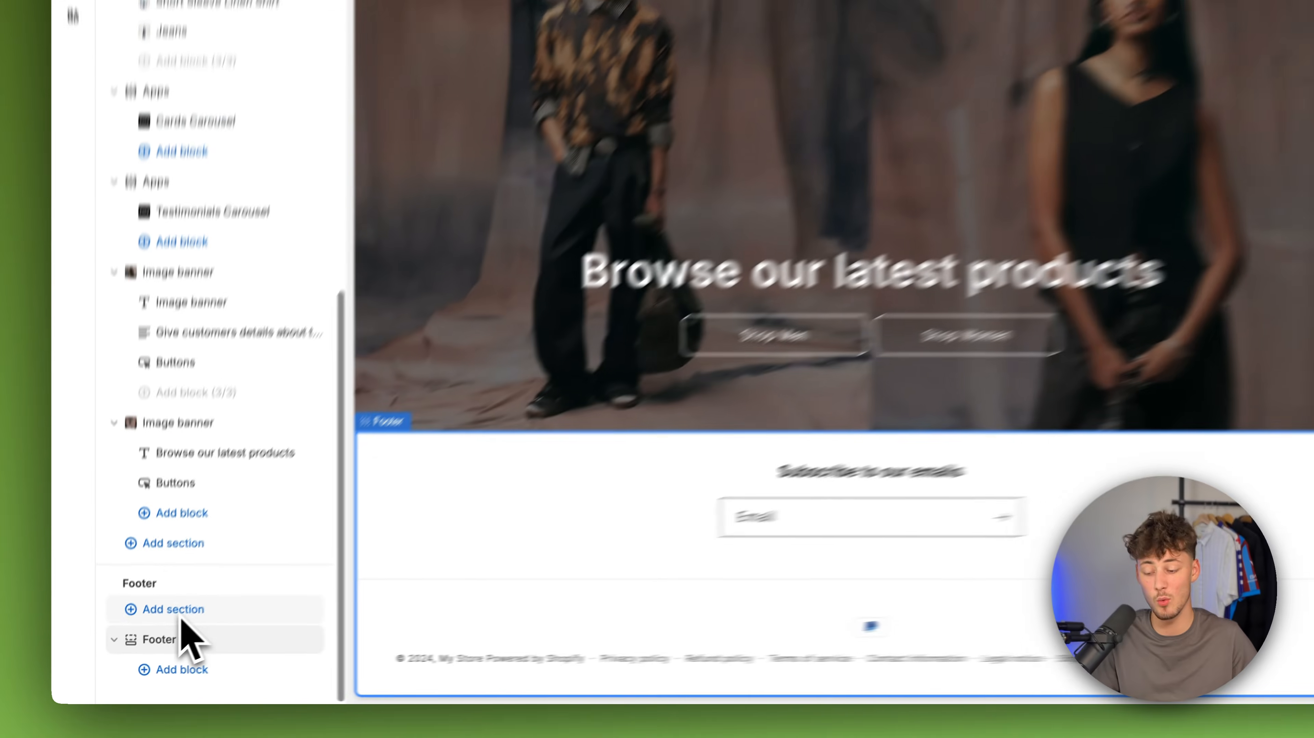
click(160, 638)
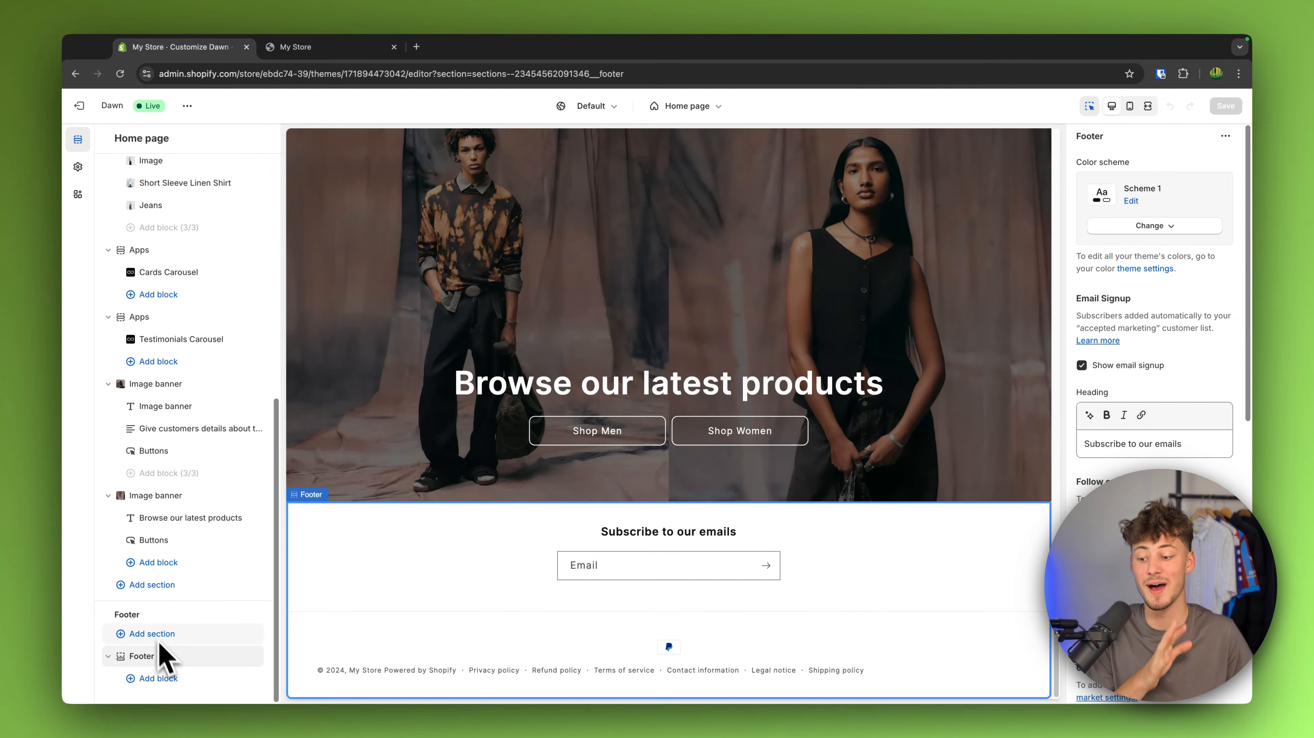
click(158, 678)
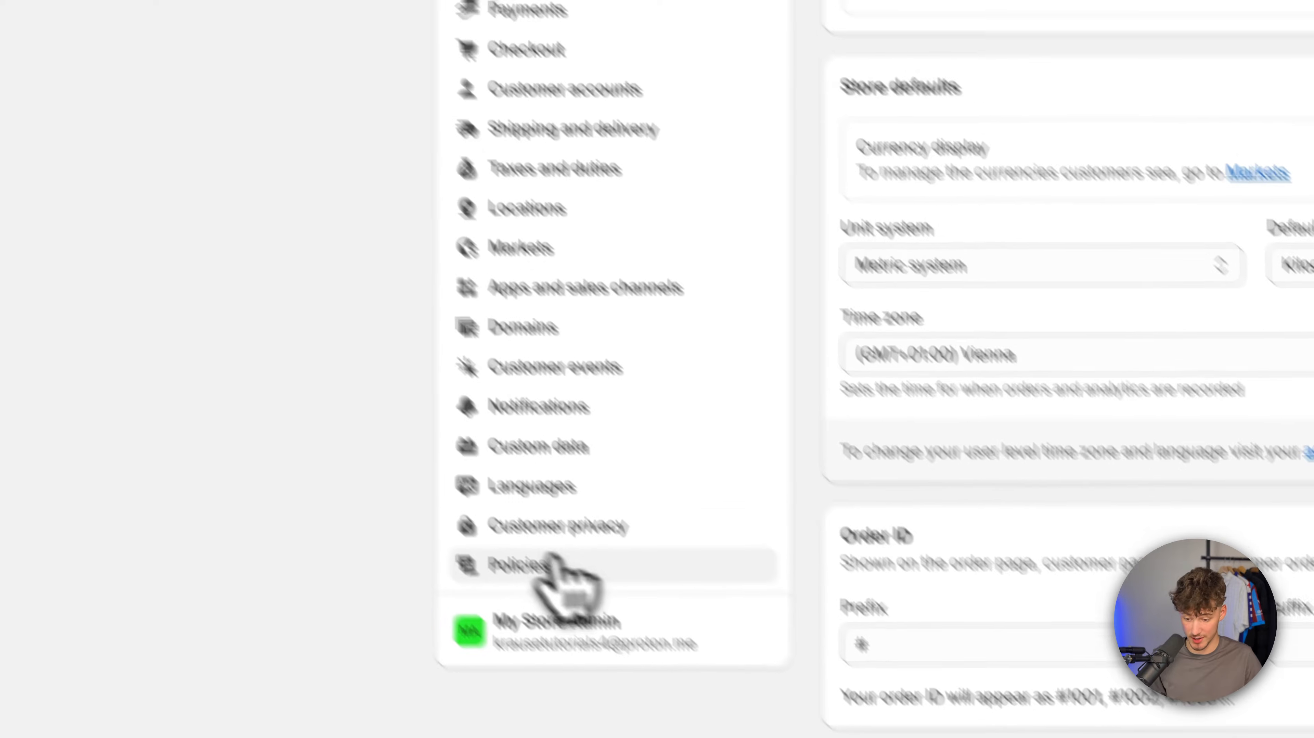
View the store's Written policies list under Settings > Policies.
click(522, 563)
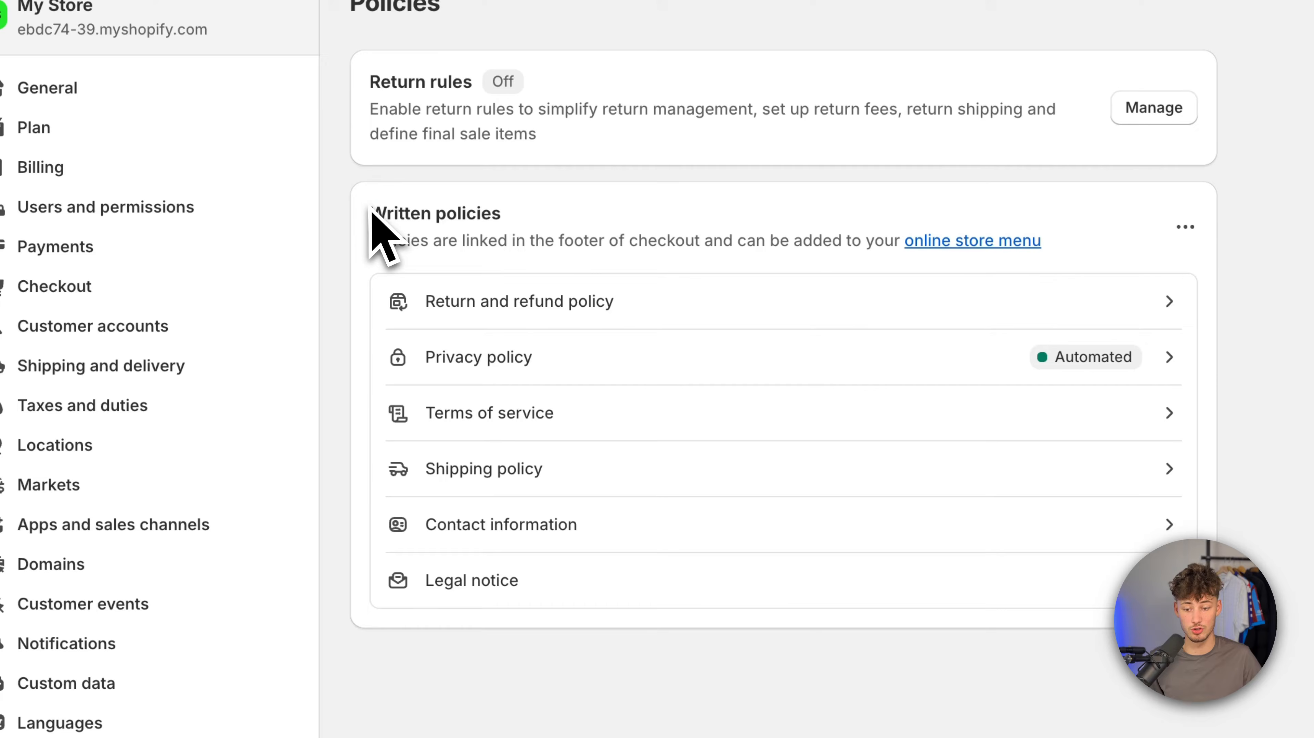
mouse_move(671, 491)
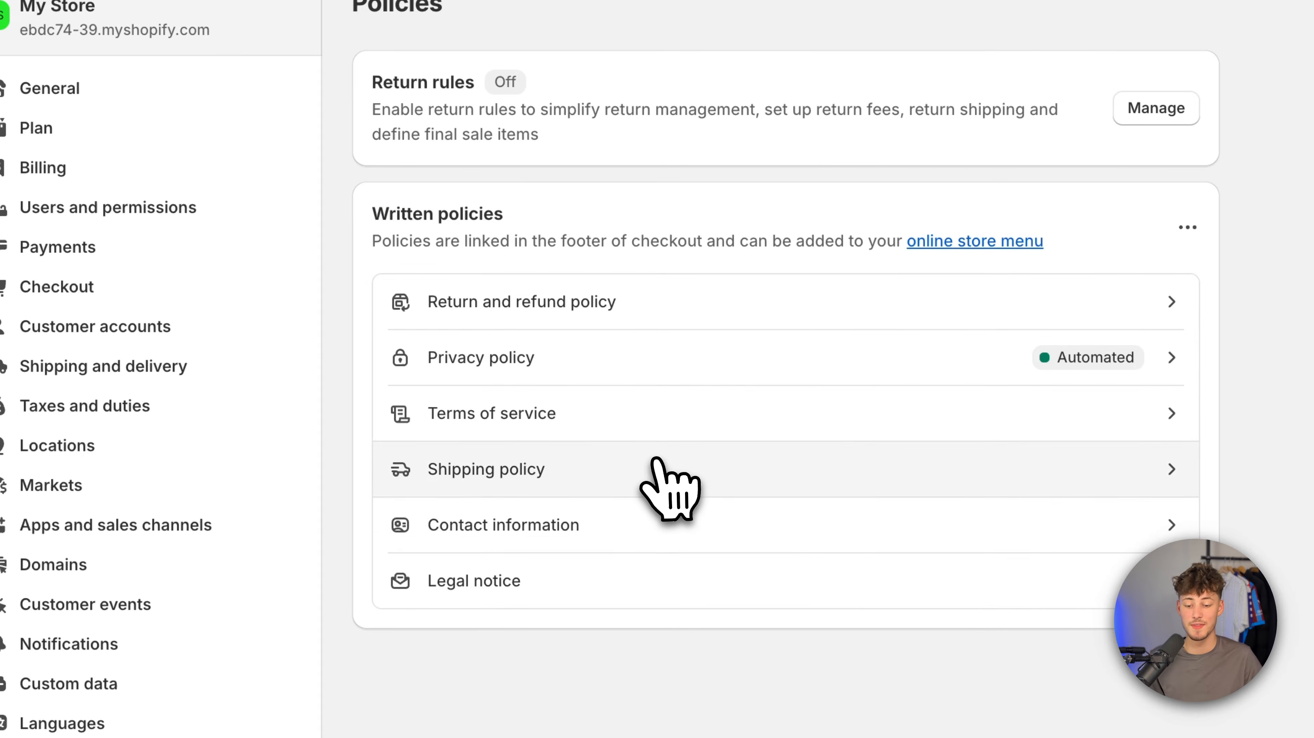
click(503, 524)
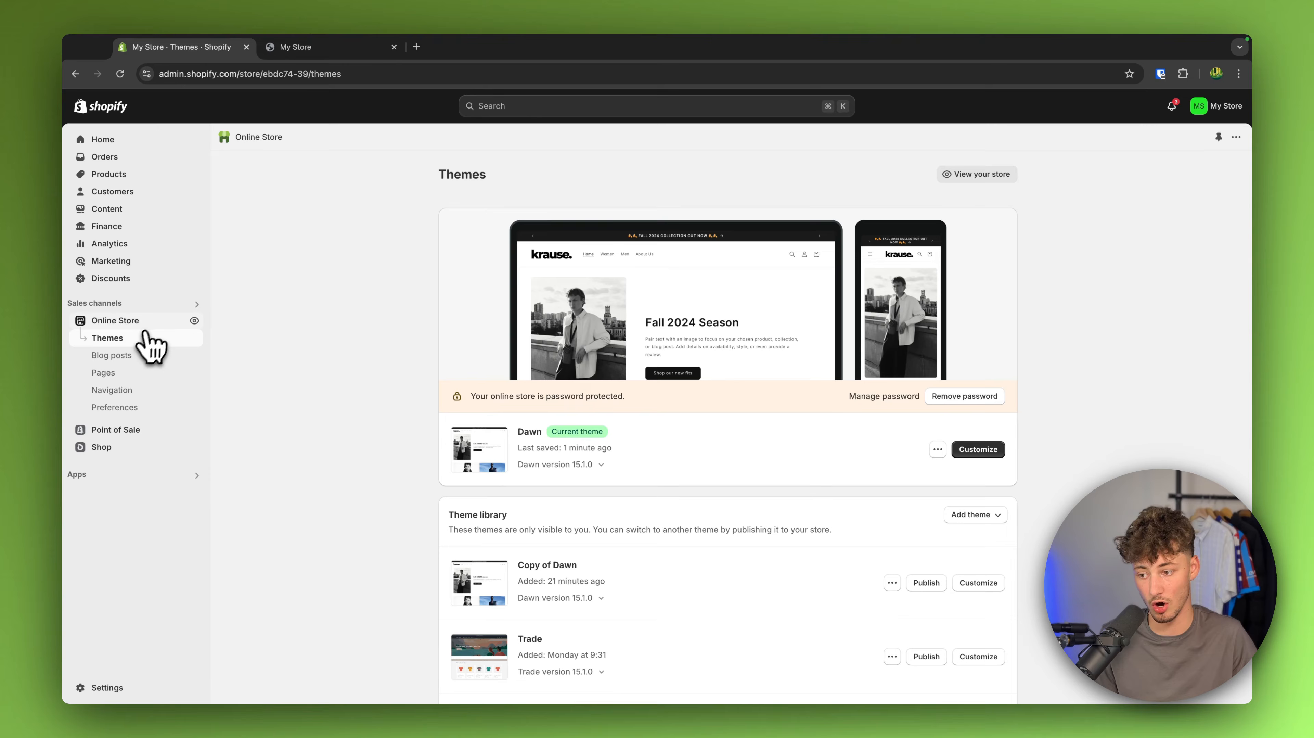
Edit the Footer menu under Online Store > Navigation and start a new menu item.
click(112, 390)
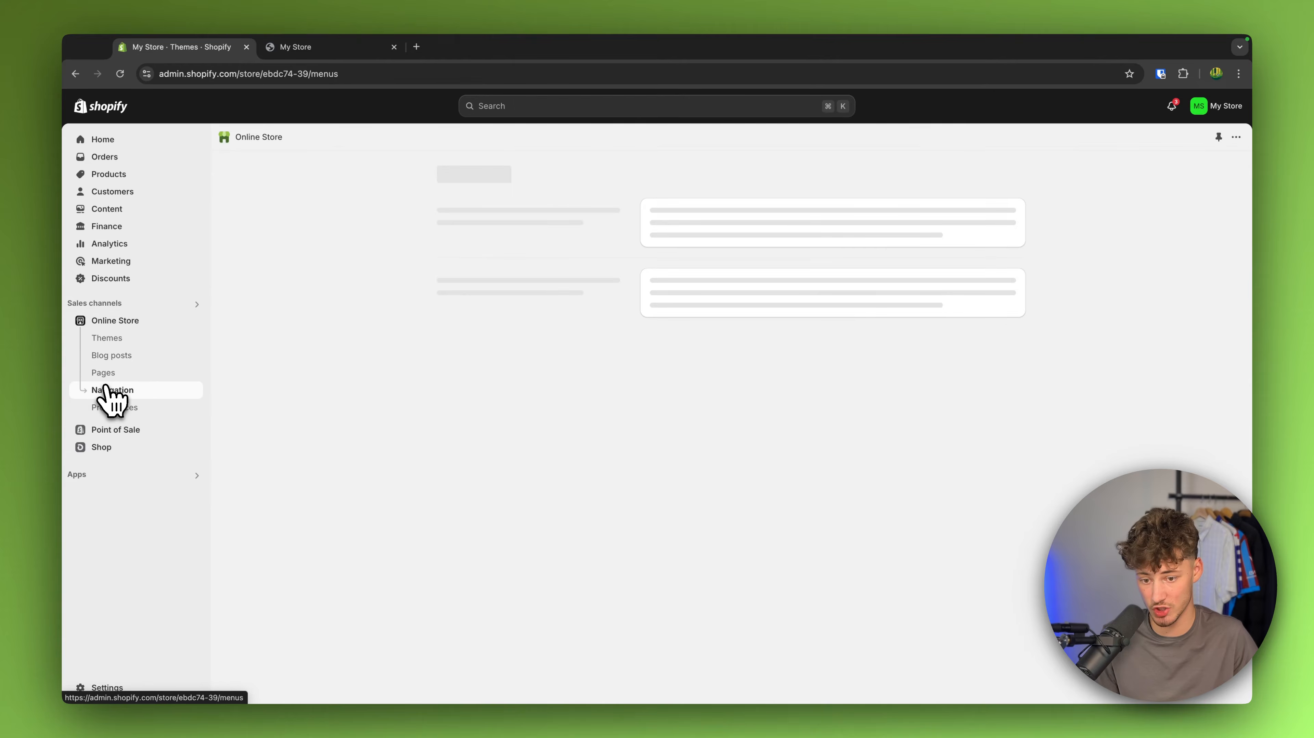
click(112, 389)
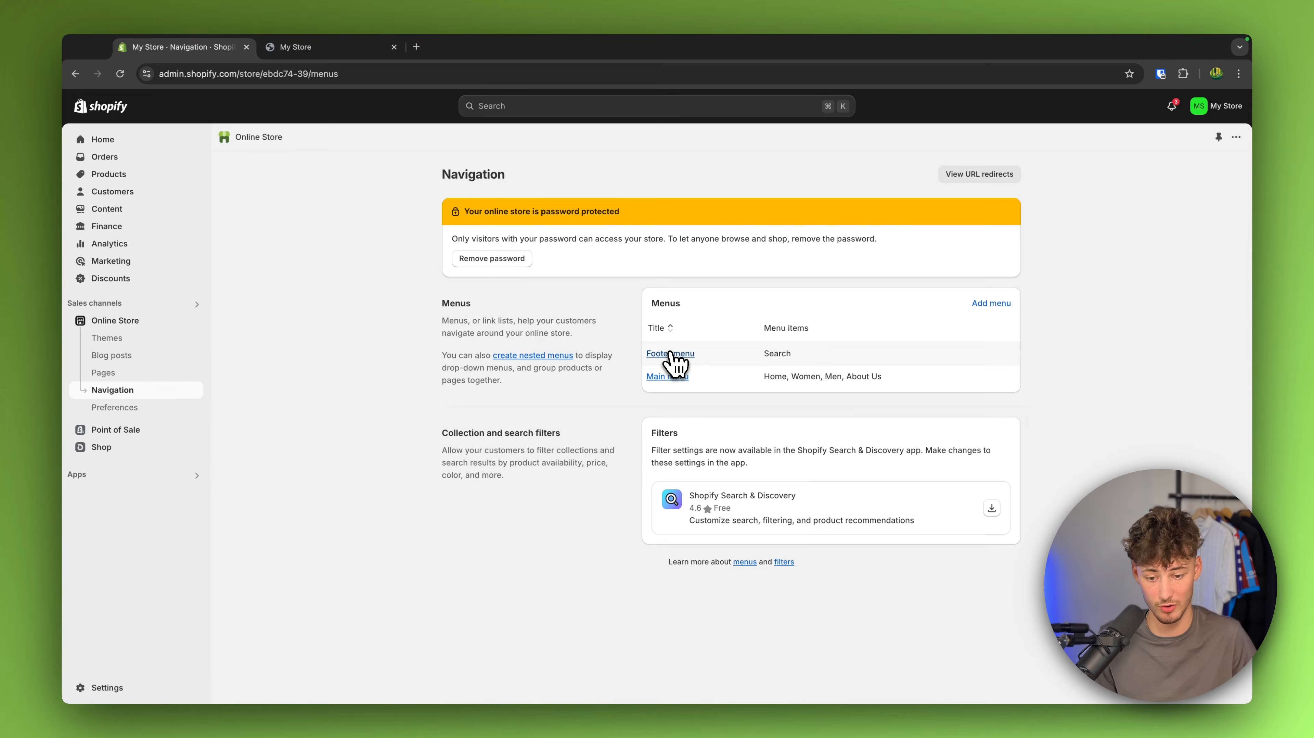
click(669, 353)
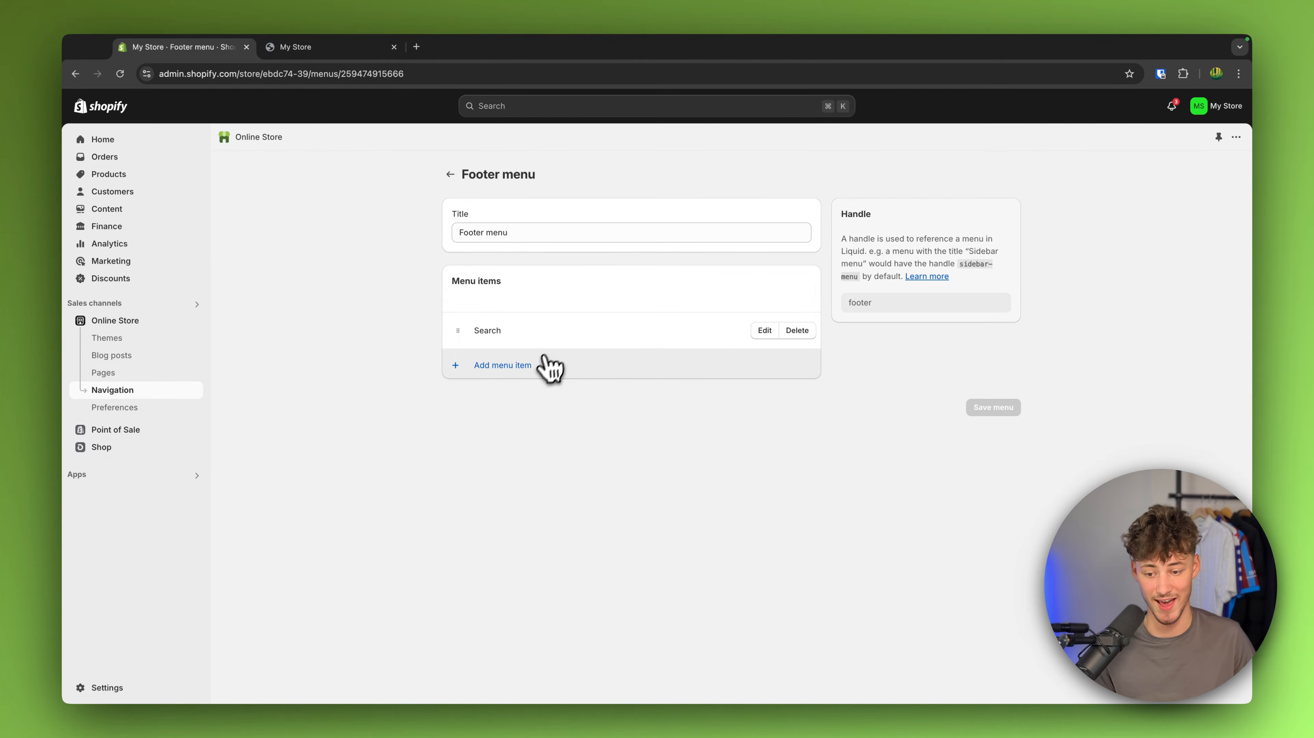
click(502, 365)
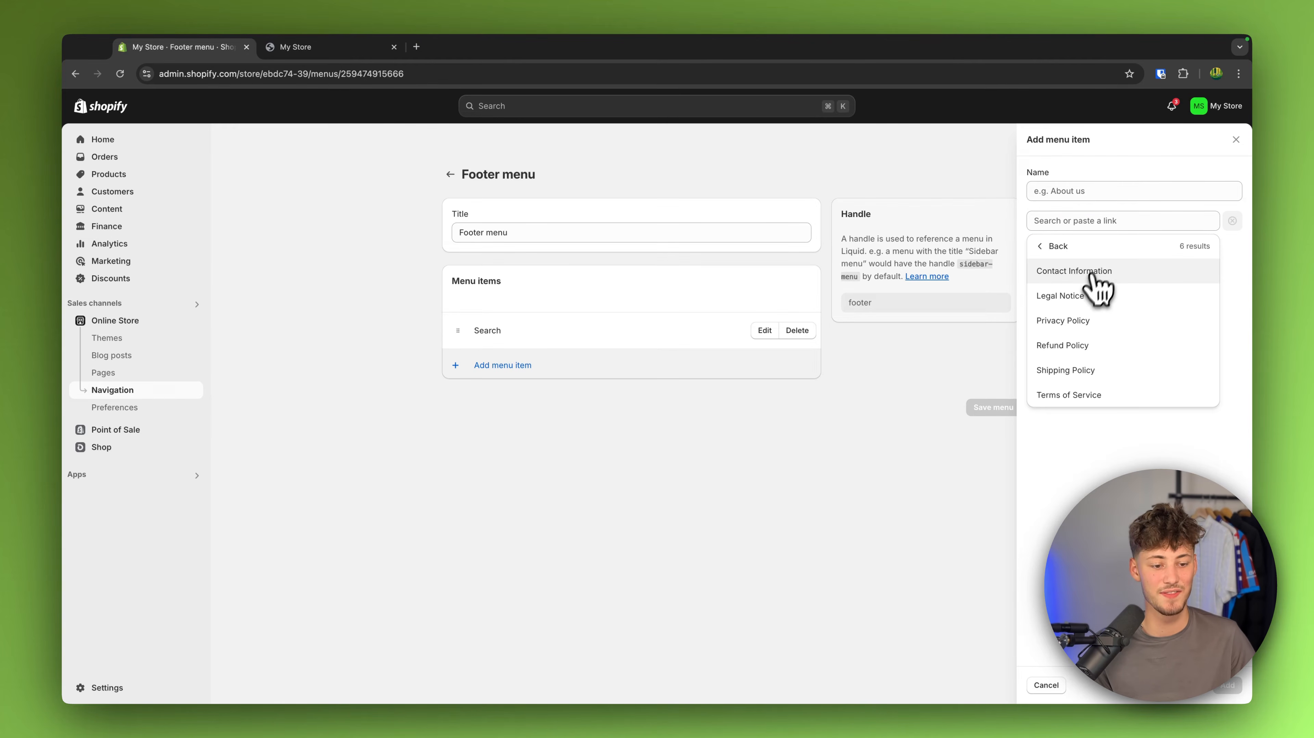
Link the new item to the Contact Information page, add it, and return to Themes.
click(1075, 270)
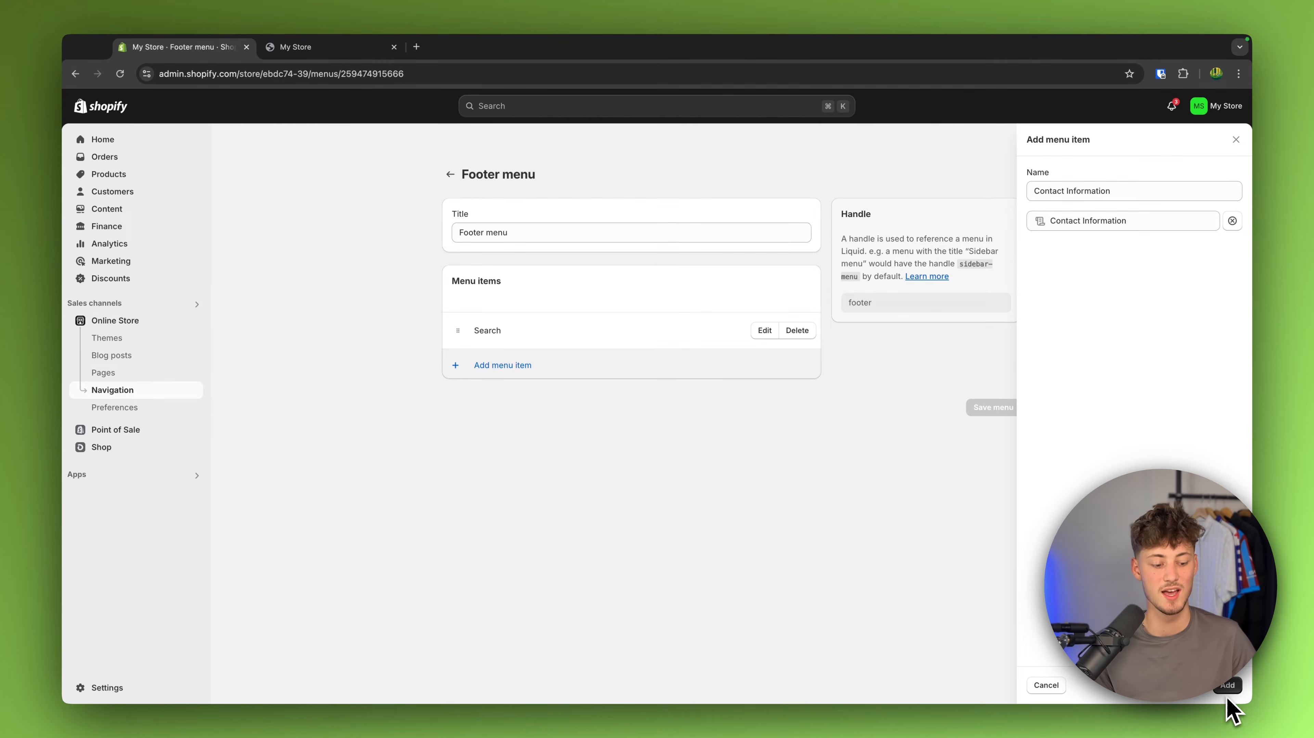
click(1226, 685)
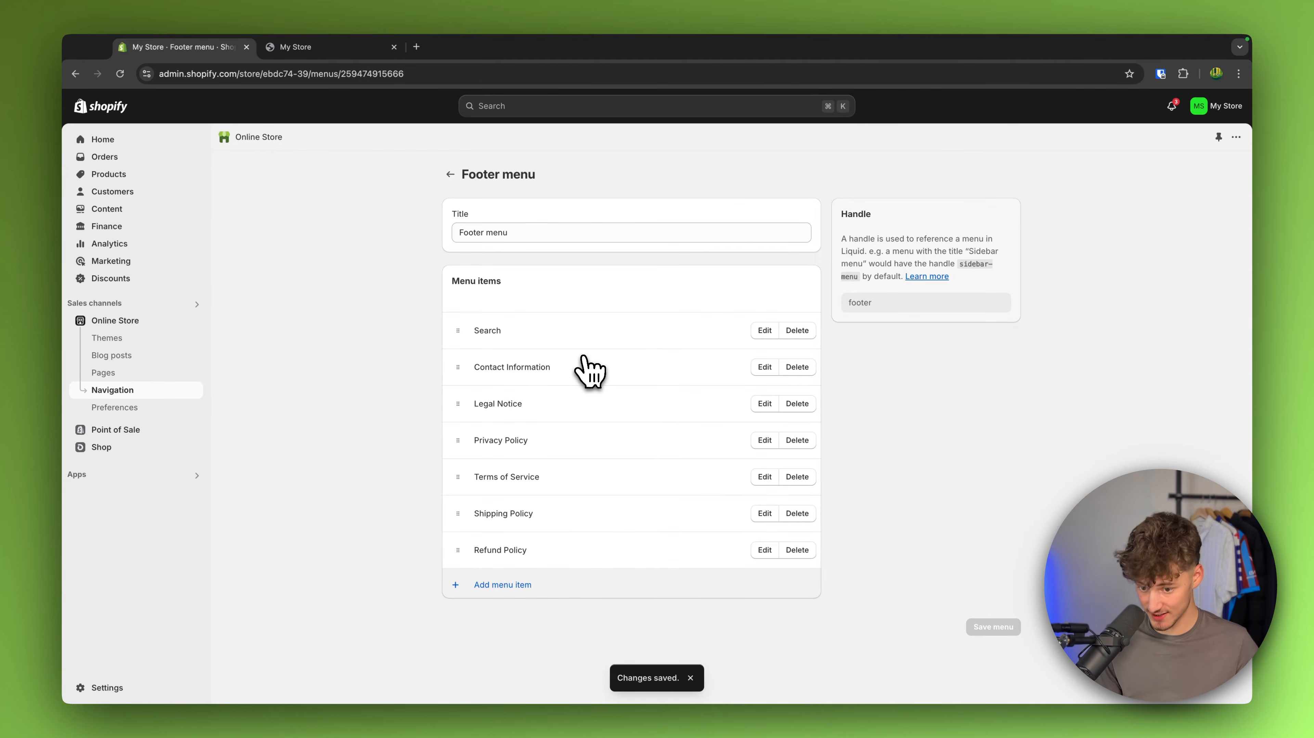
click(106, 338)
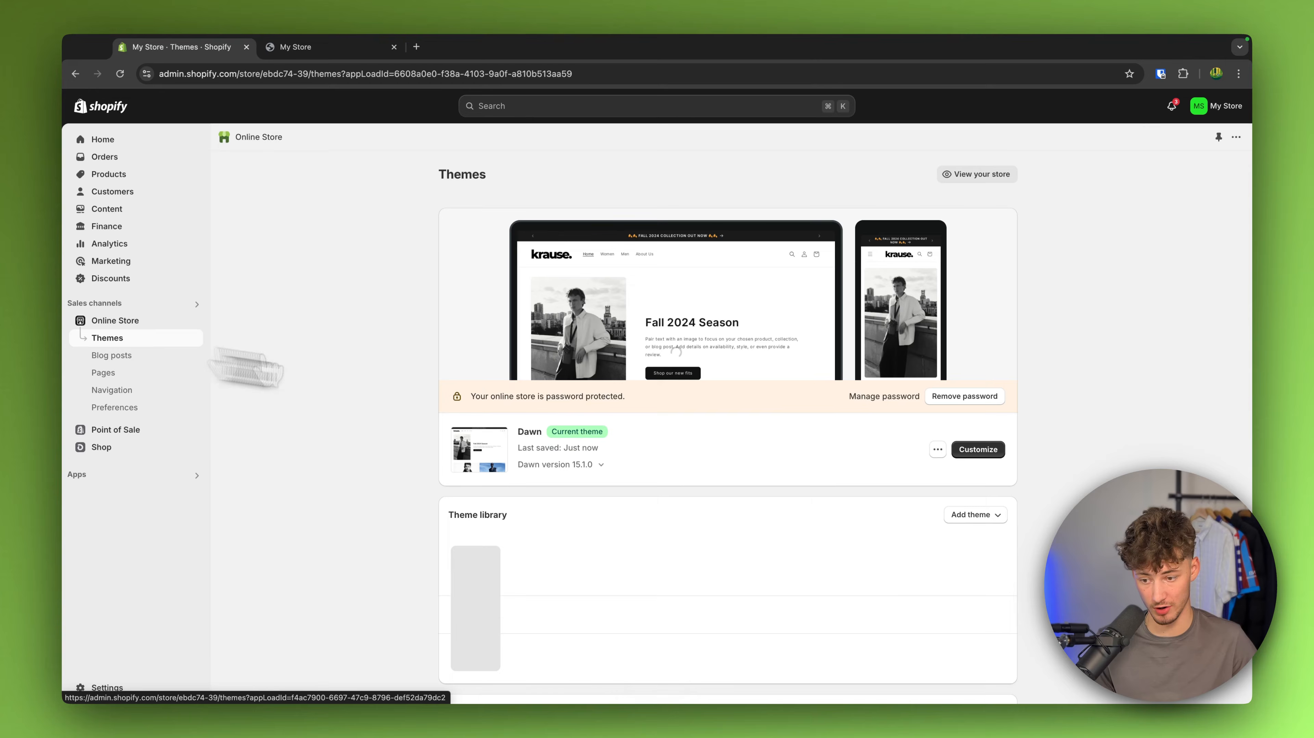
Give the footer's Menu block the heading 'legal links' showing the Footer menu's policy links.
click(977, 449)
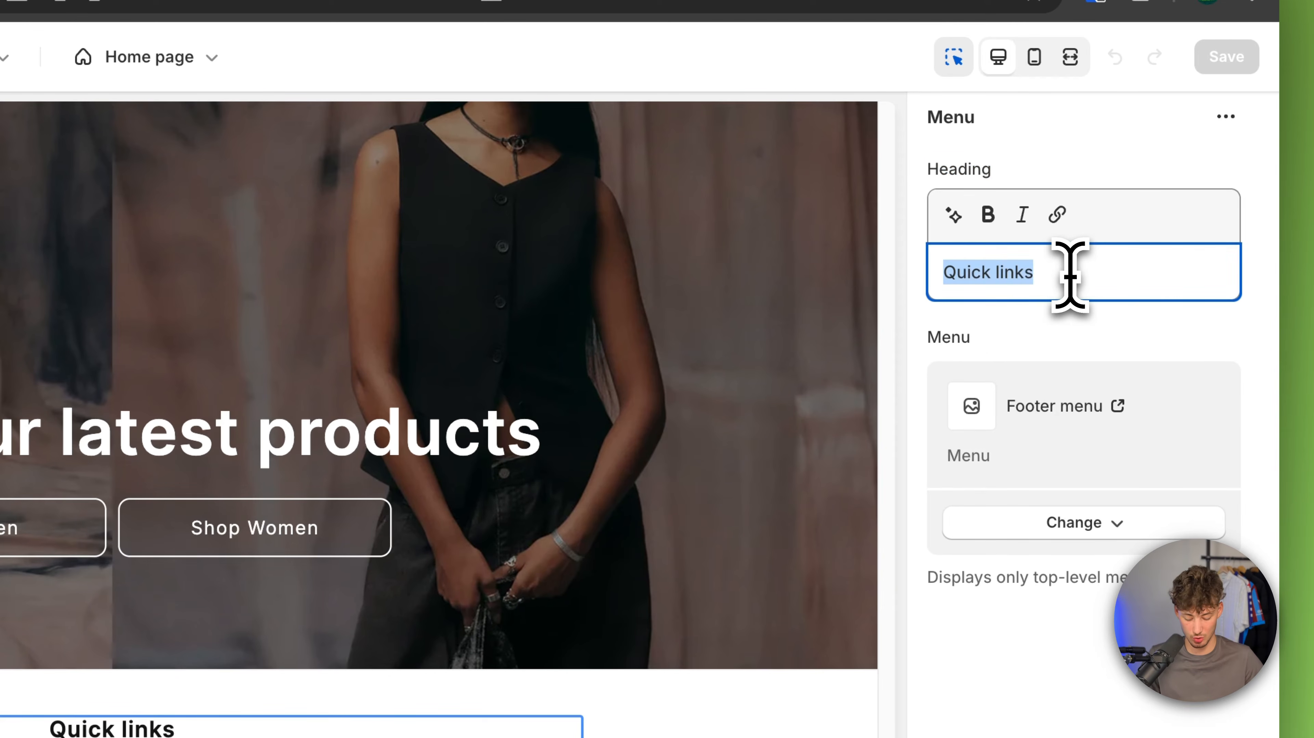
text(legal link)
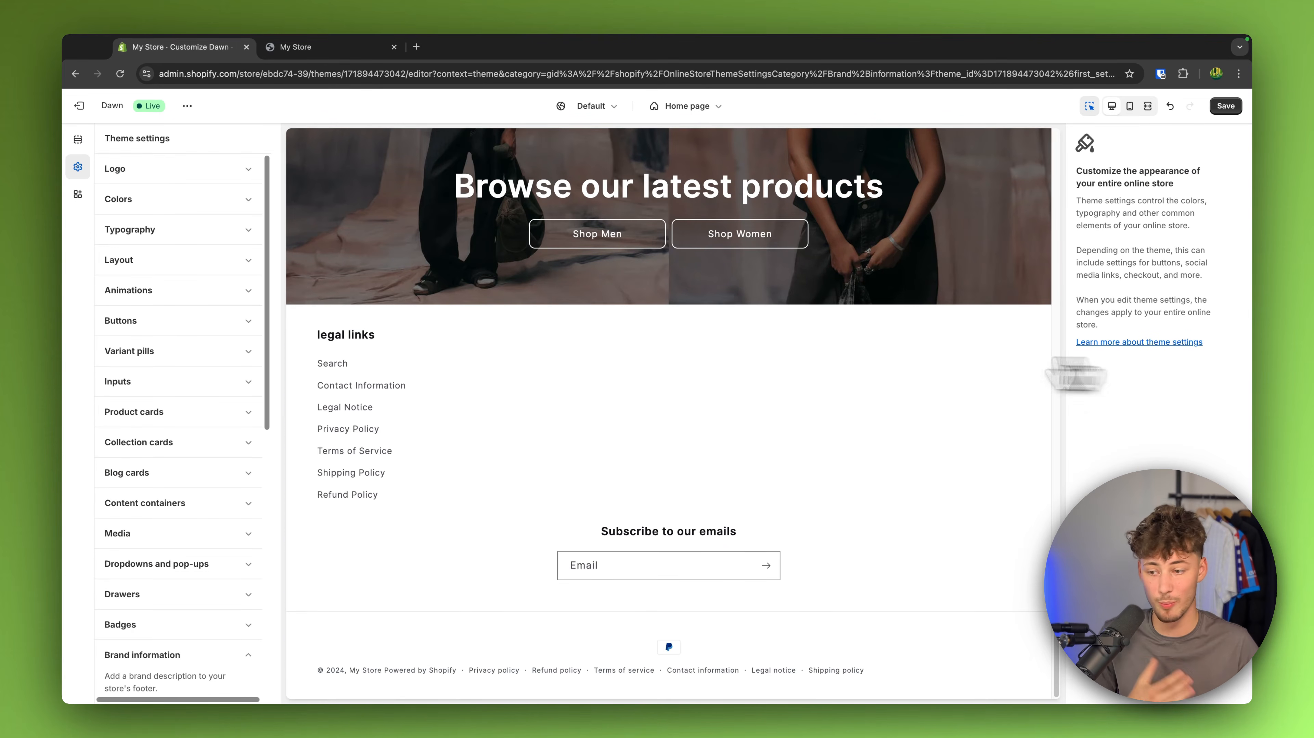
click(142, 655)
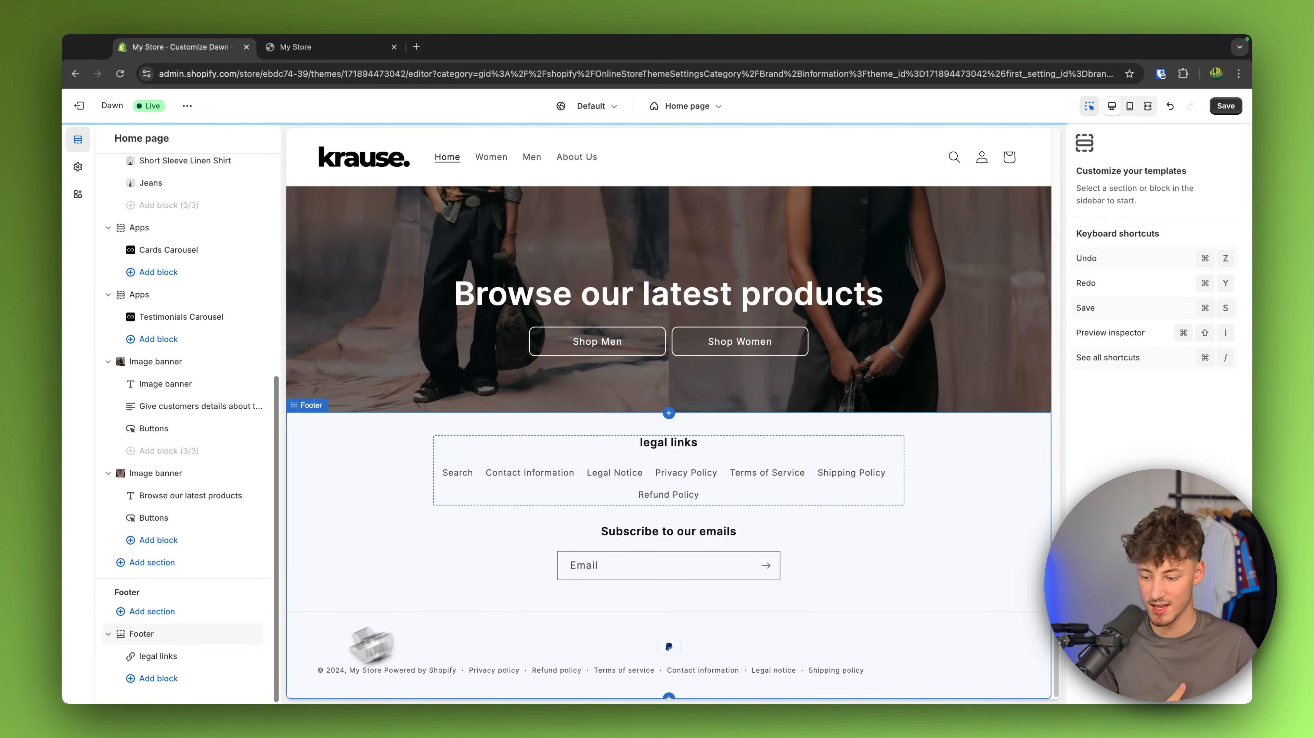
Add a Text block and then an Image block to the footer beside the legal links list.
click(158, 677)
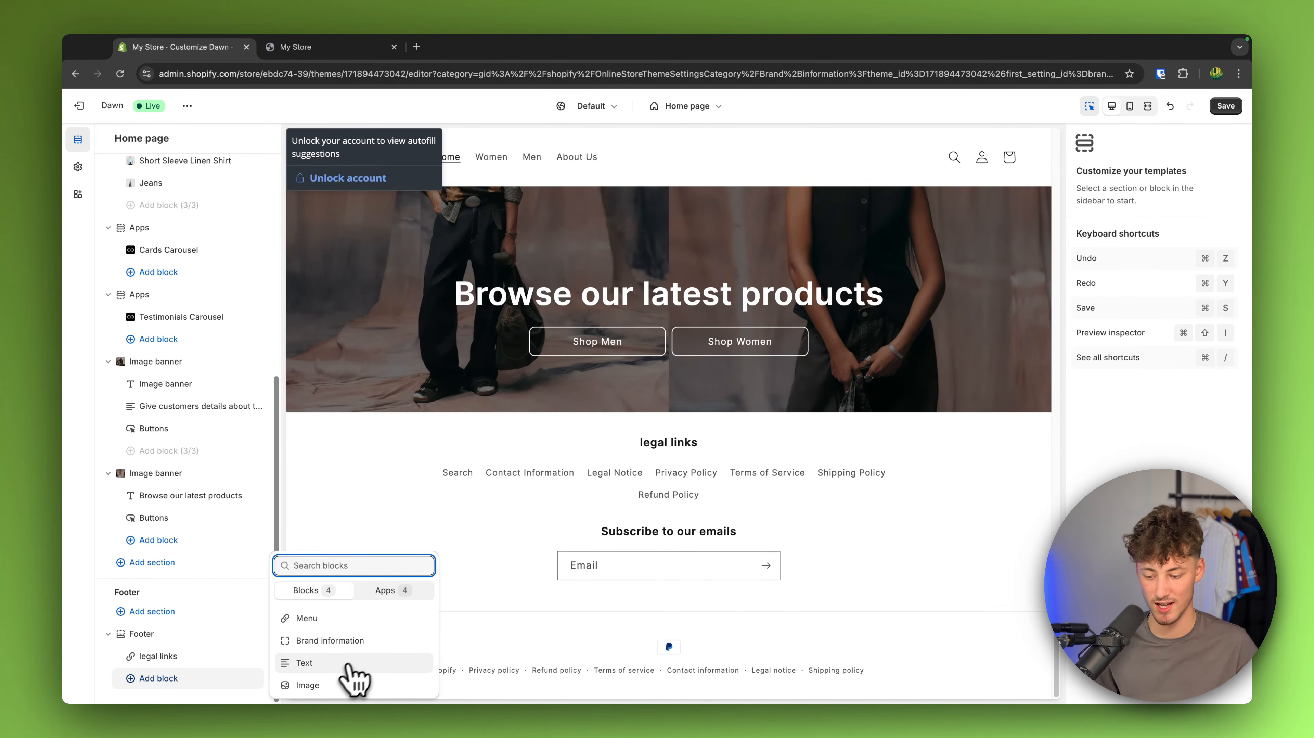
click(304, 663)
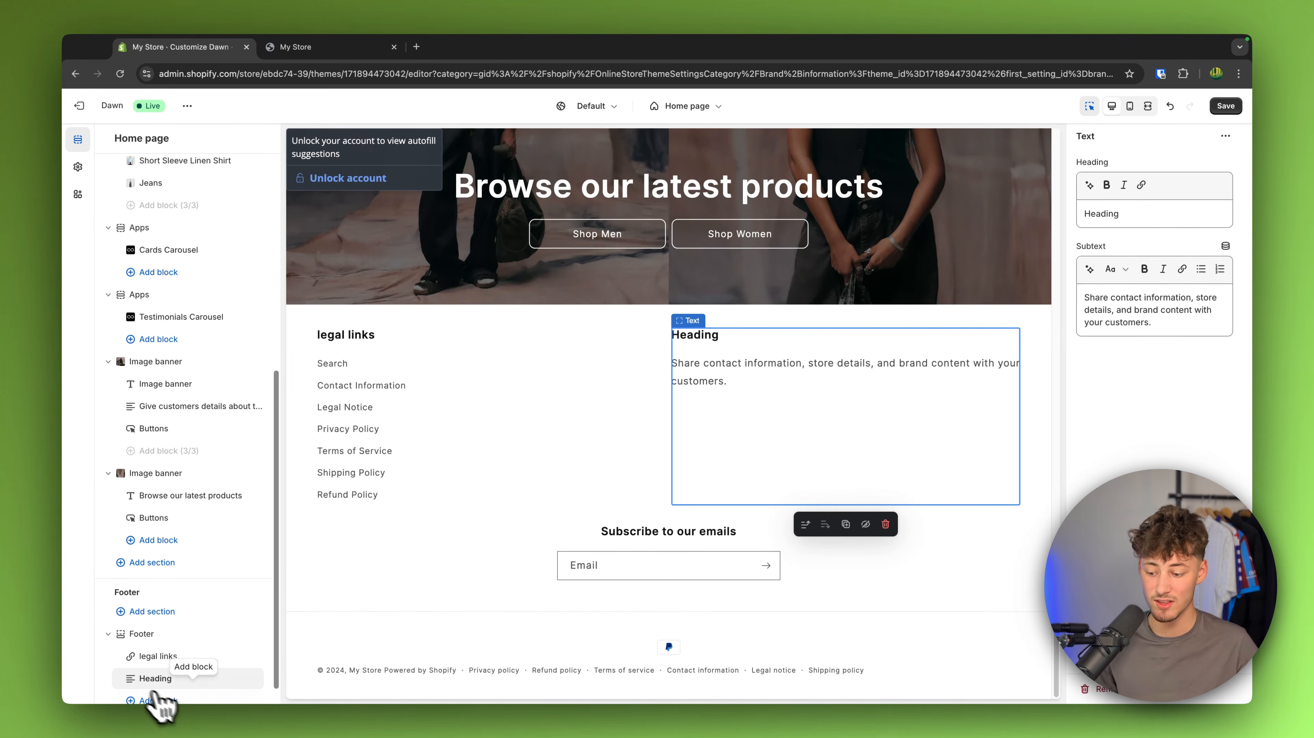
click(155, 700)
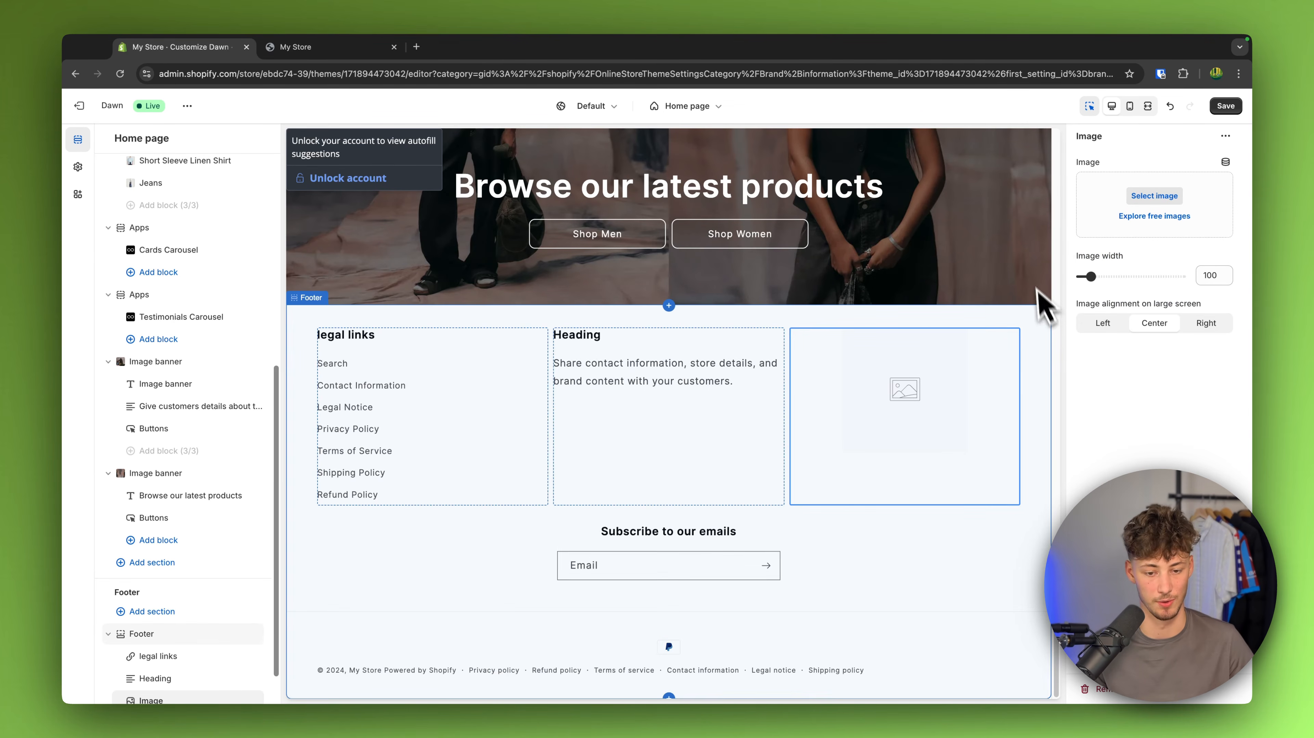
mouse_move(800, 584)
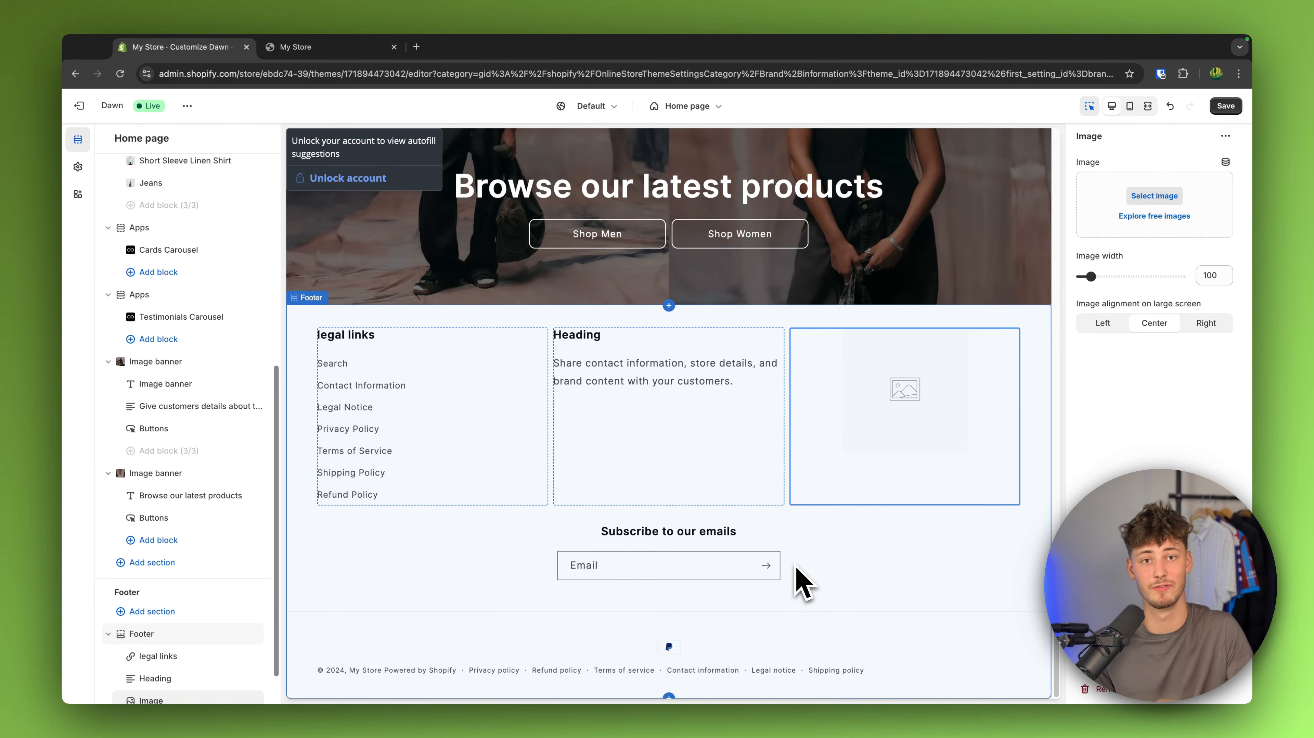